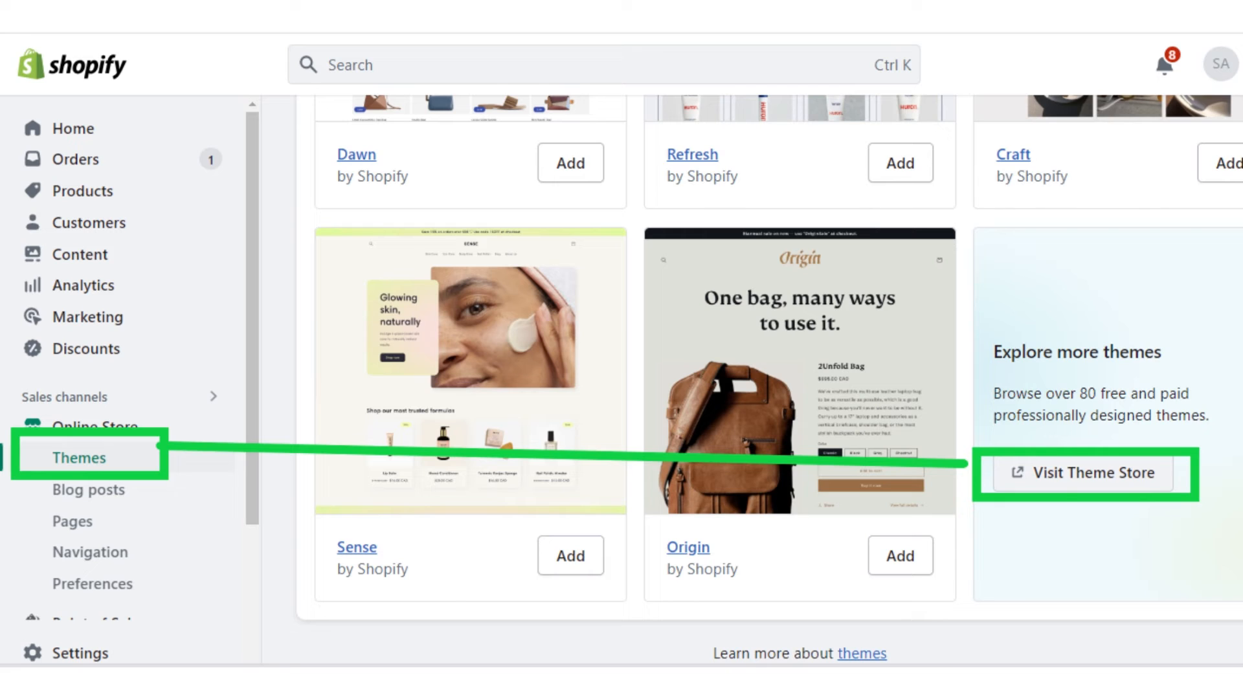
Step: Open the Shopify Theme Store catalogue from the Explore more themes card
left_click(1083, 474)
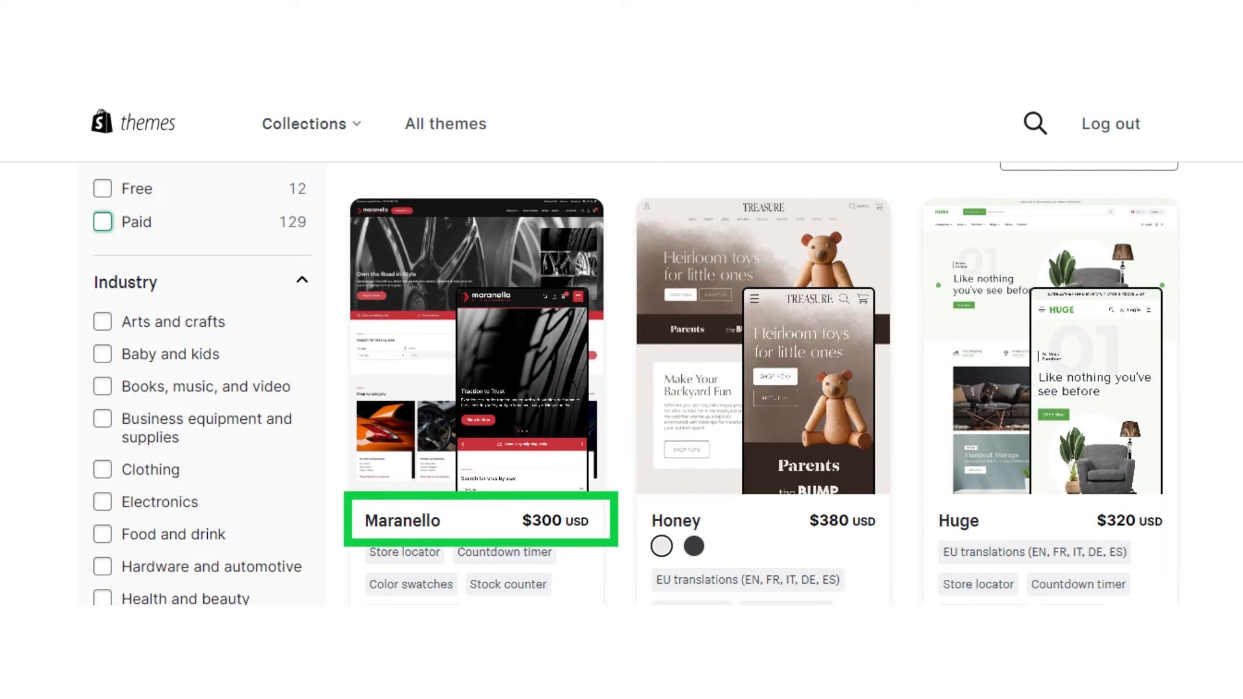